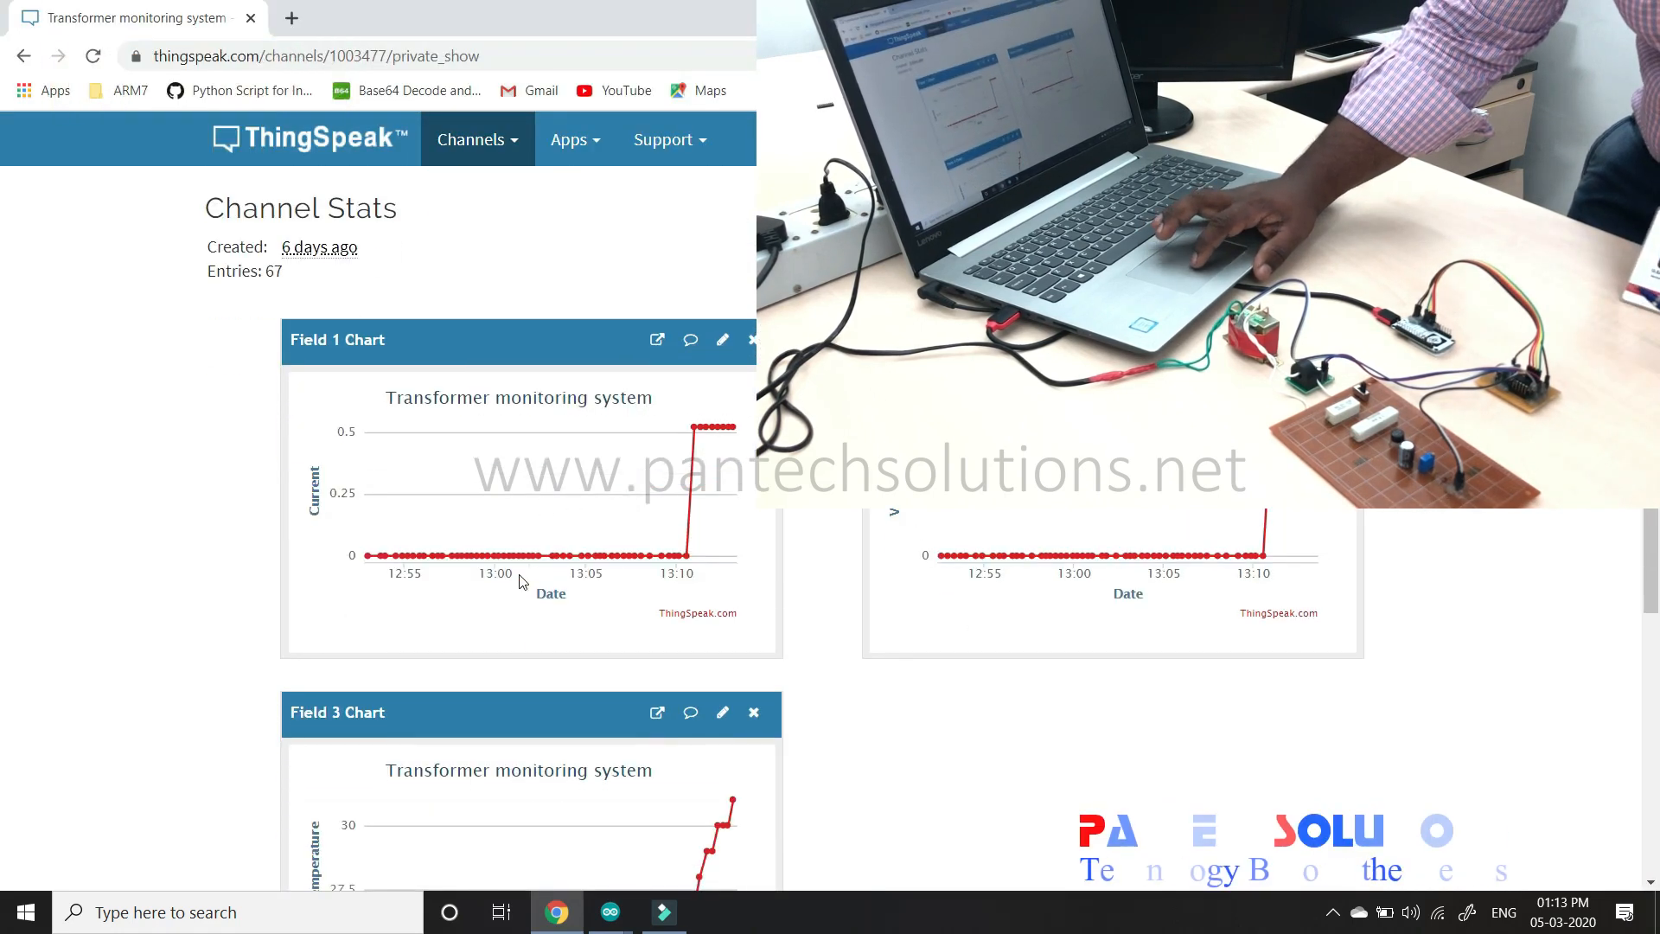
mouse_move(598, 558)
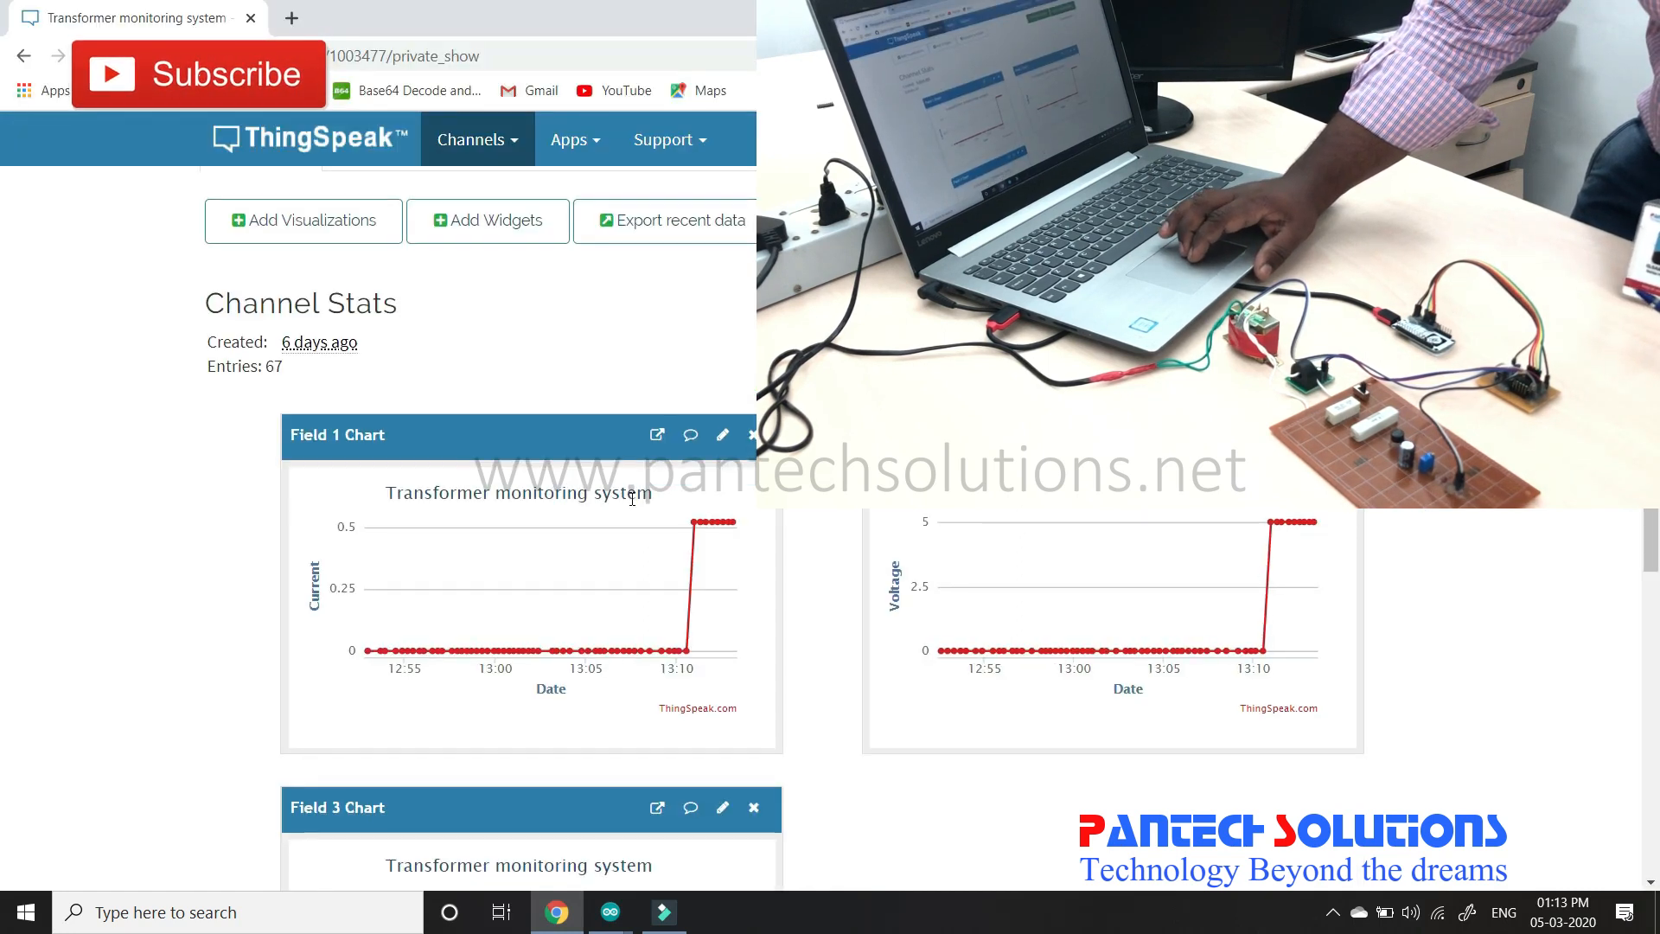
Step: Switch from the ThingSpeak charts to the COM17 Serial Monitor's current, voltage and temperature readings
scroll(down, 3)
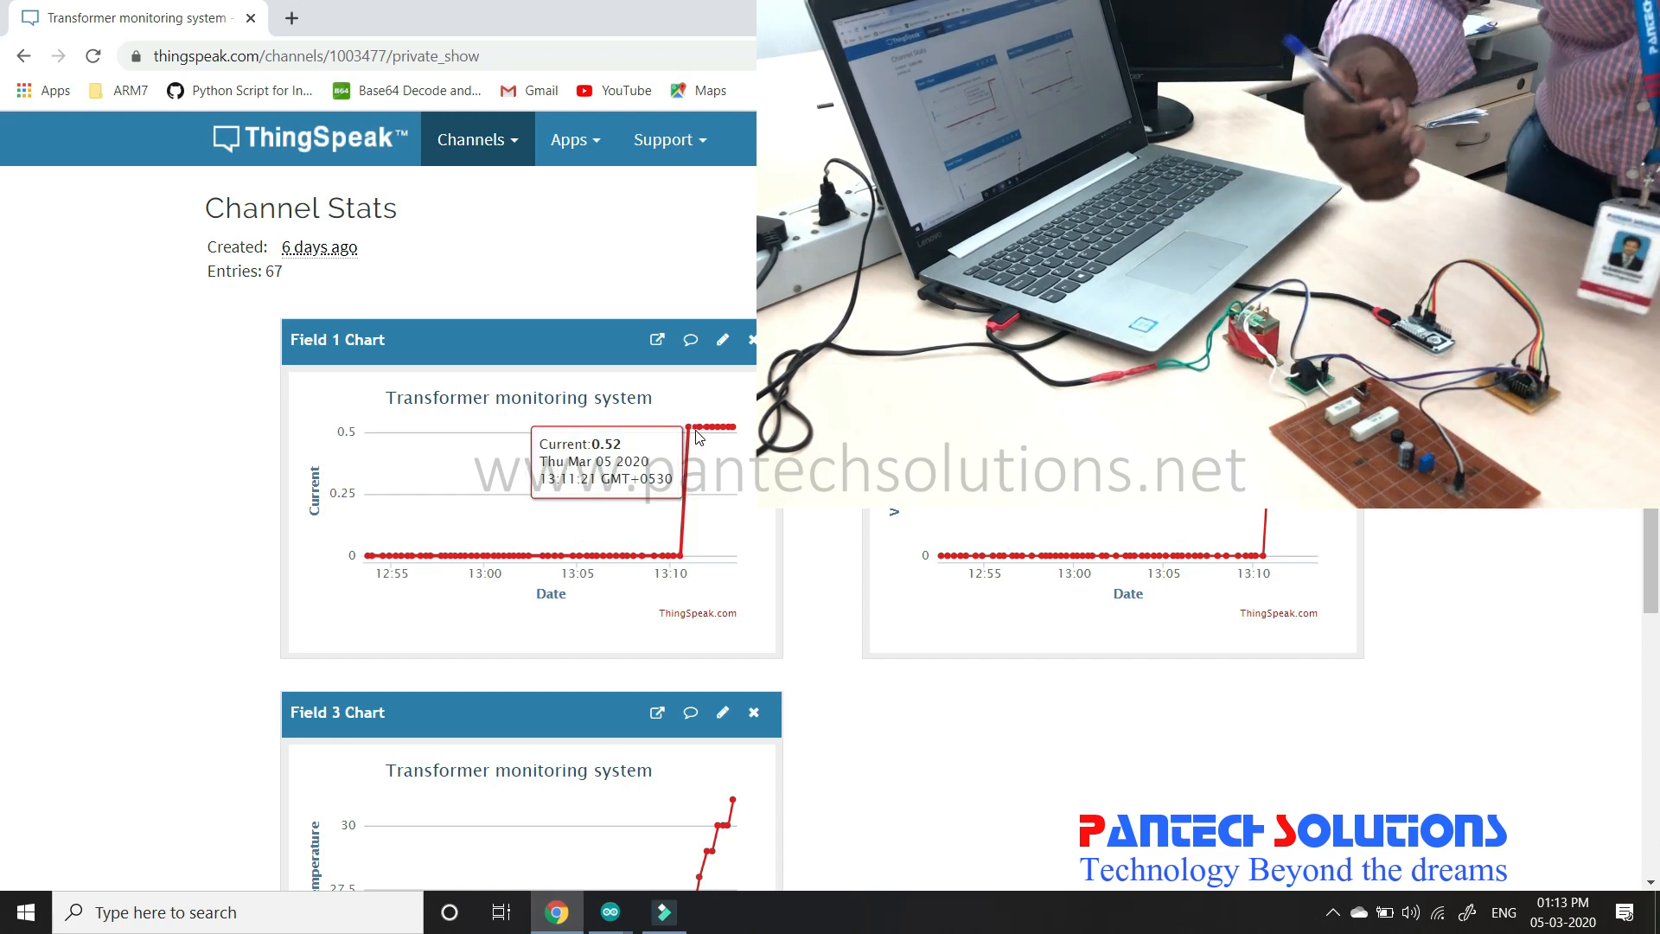
click(607, 911)
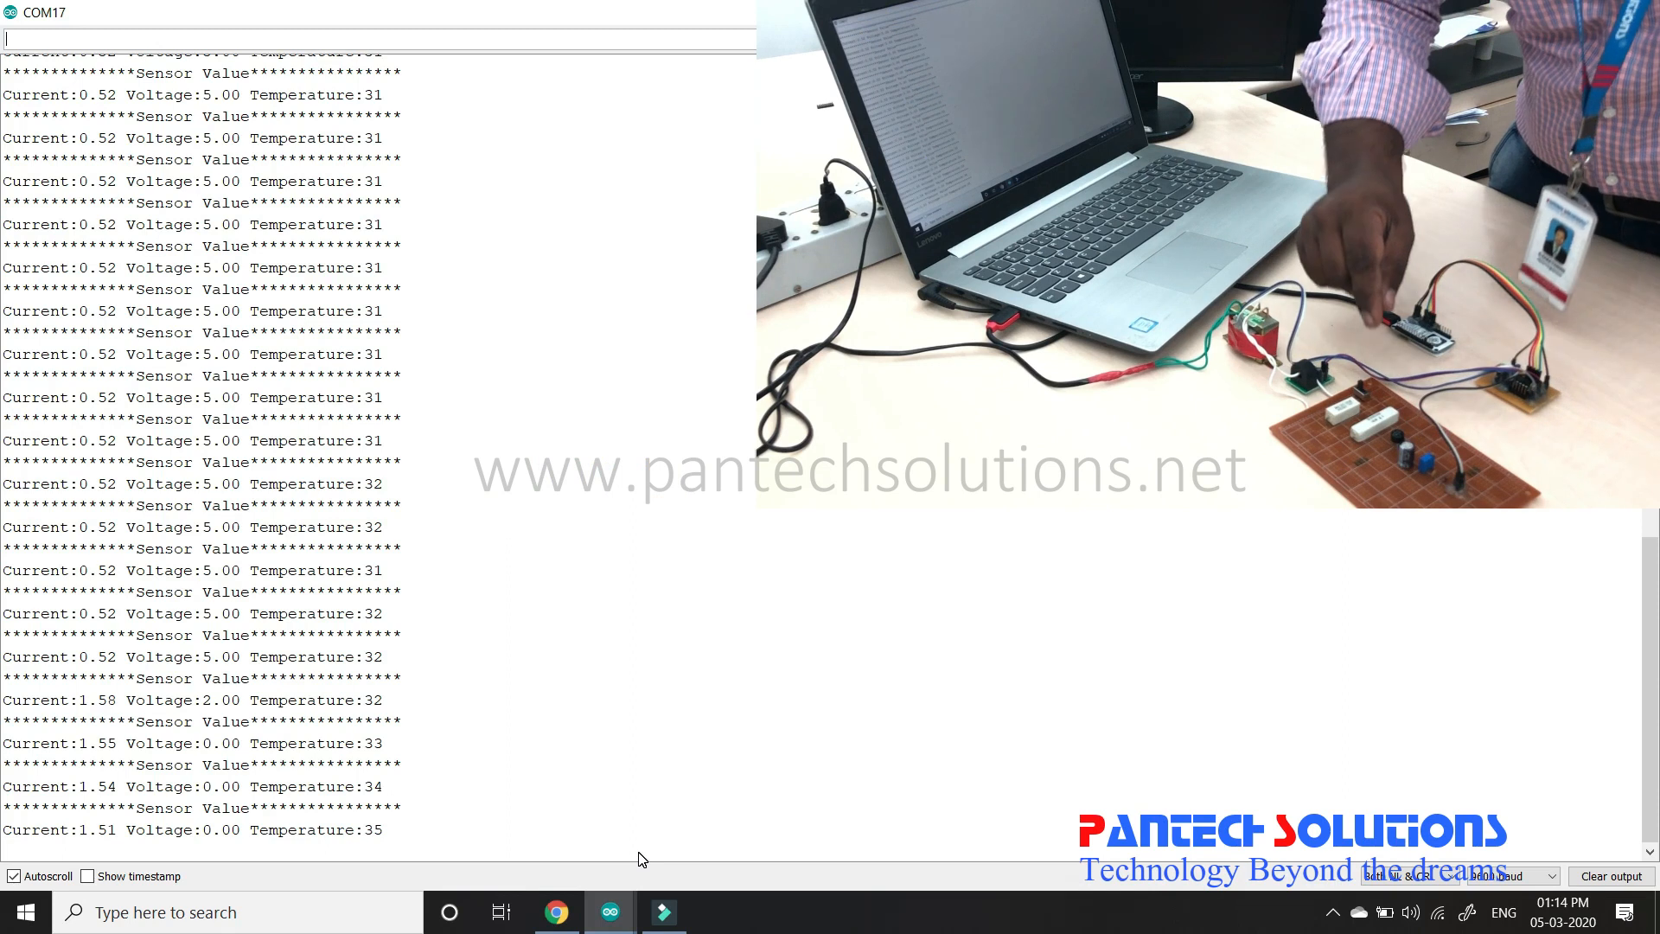